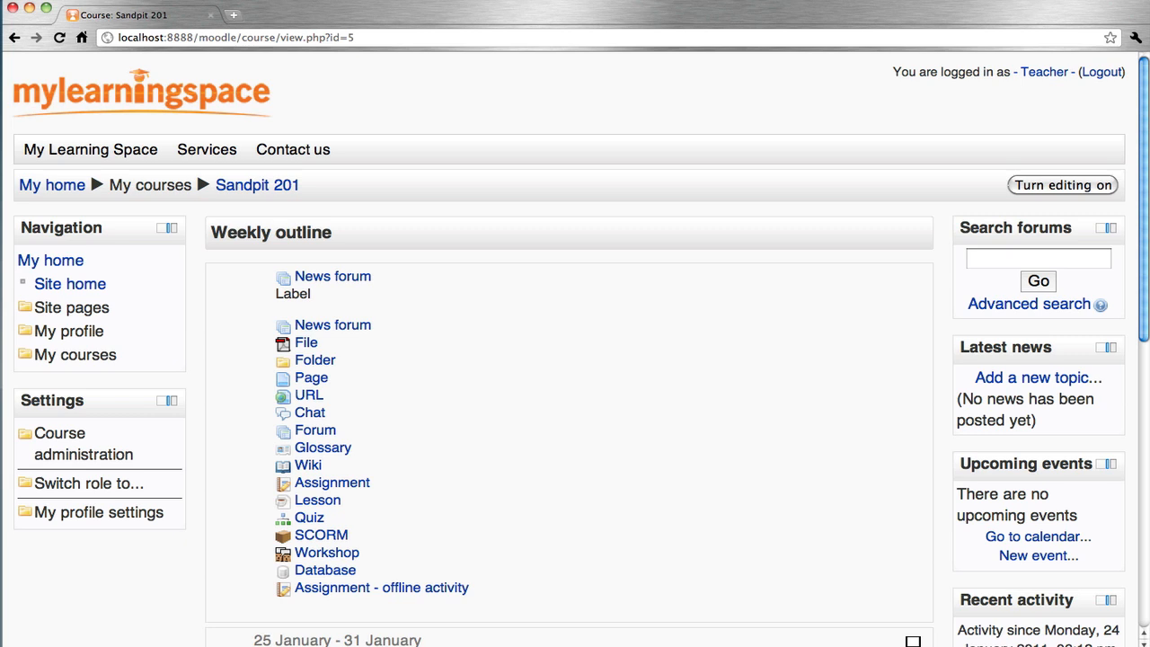
pyautogui.moveTo(426, 246)
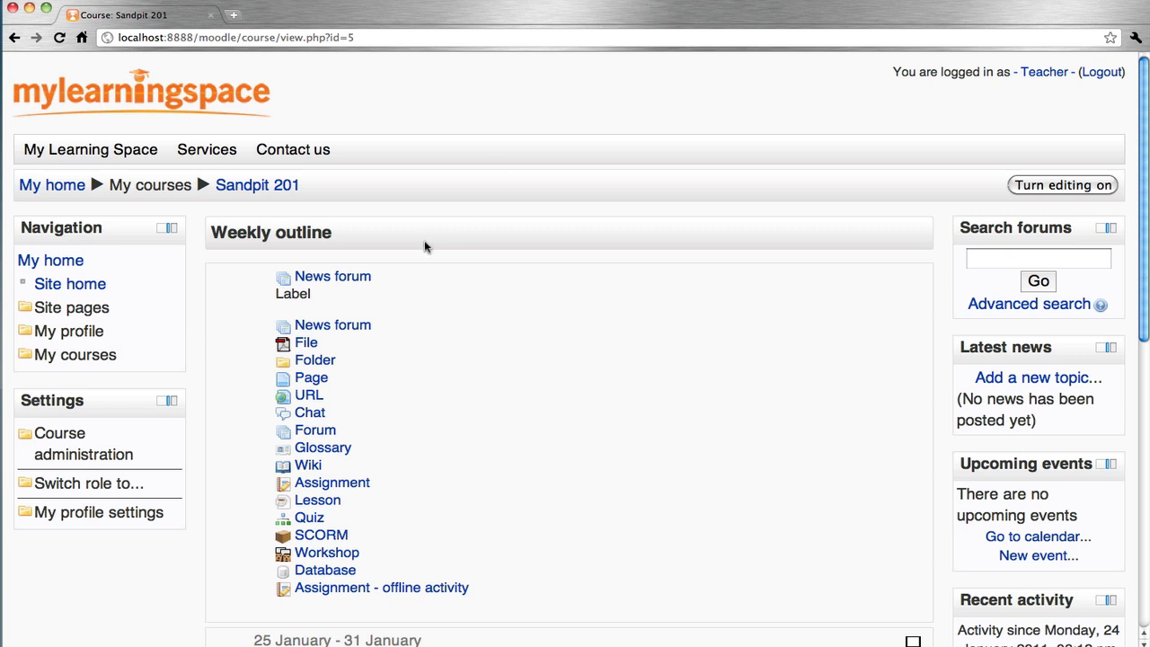
# Reach the Reset course page for Sandpit 201 via Course administration
pyautogui.click(82, 442)
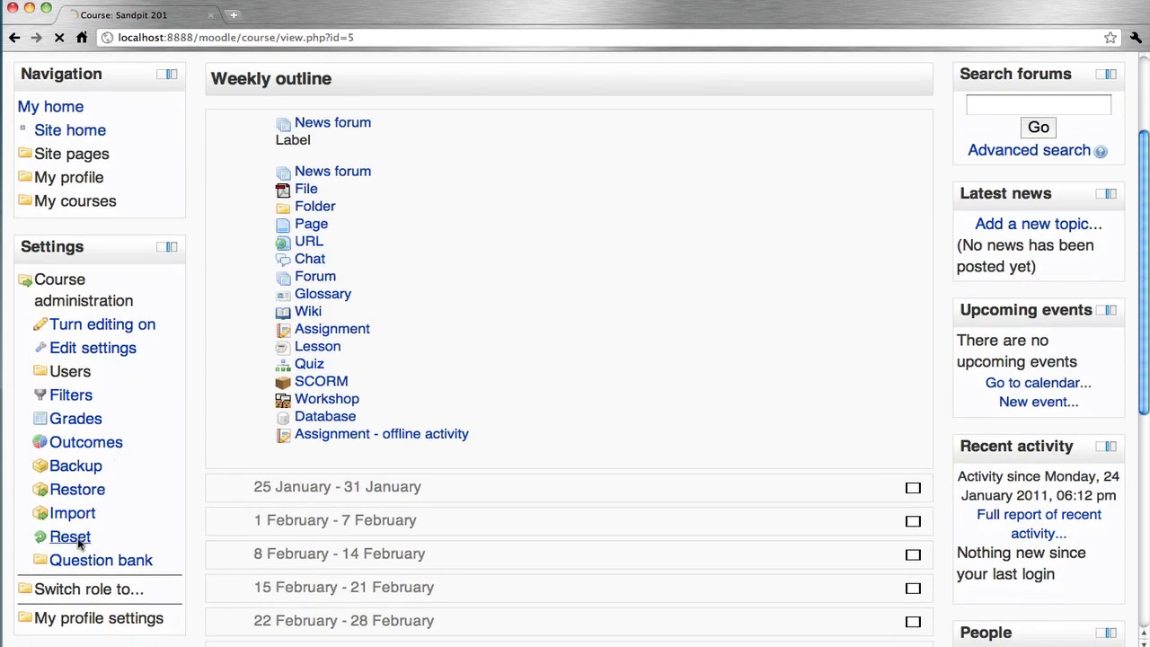
pyautogui.click(70, 535)
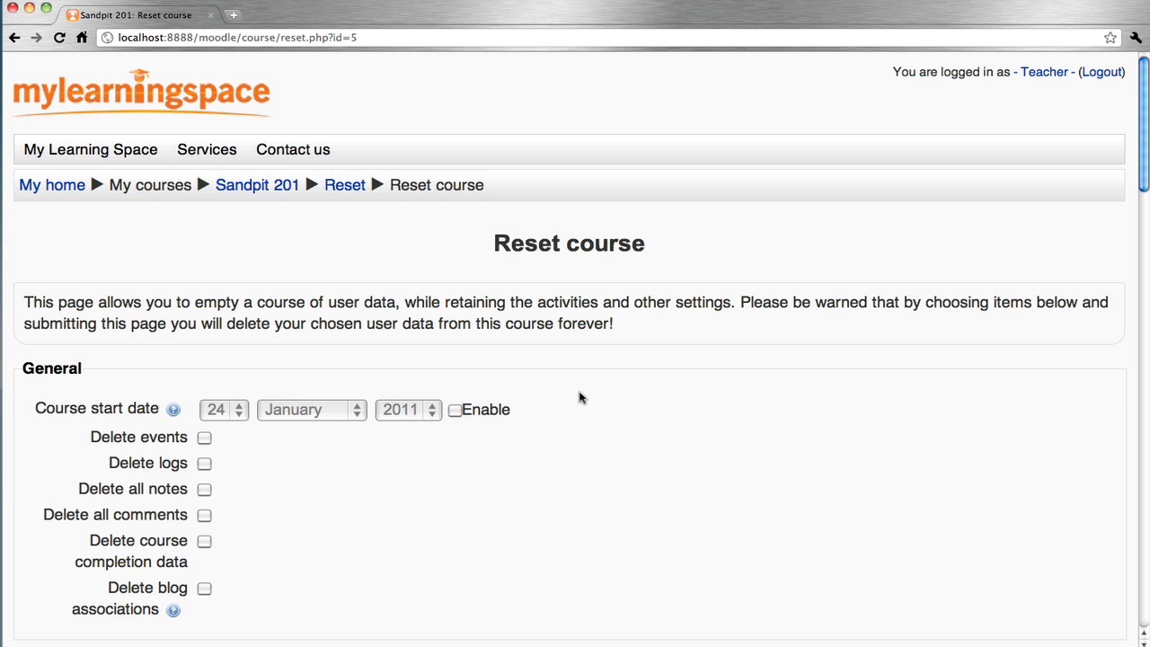
# Tick the General deletion options, starting with Delete events and Delete logs
pyautogui.scroll(-3)
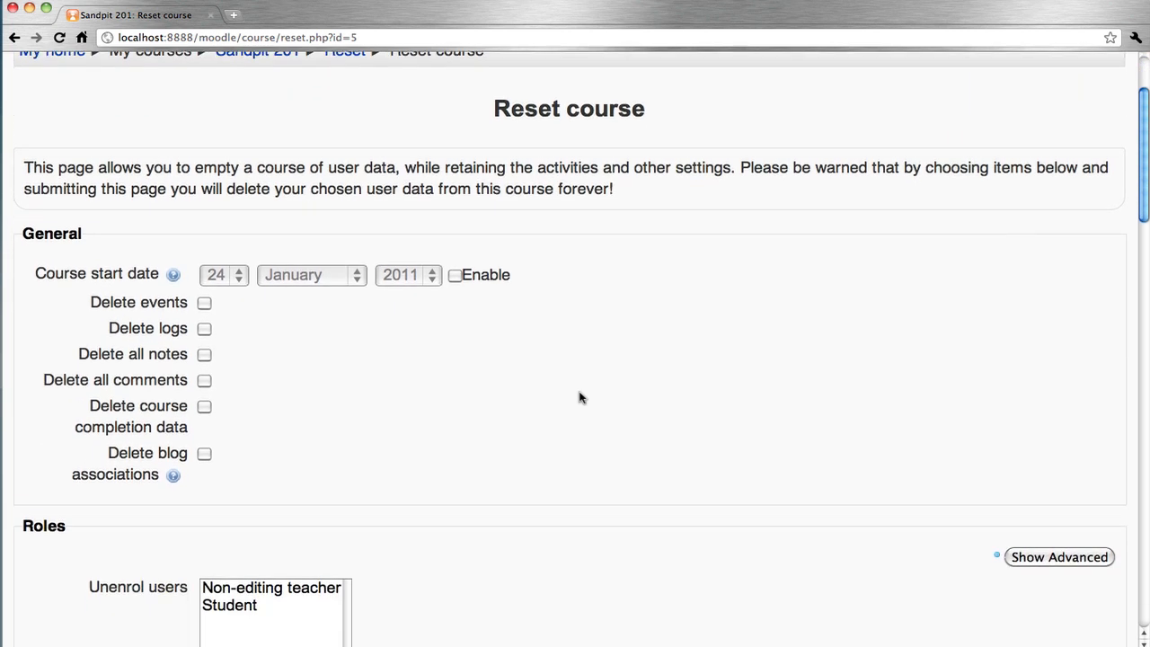
pyautogui.scroll(-3)
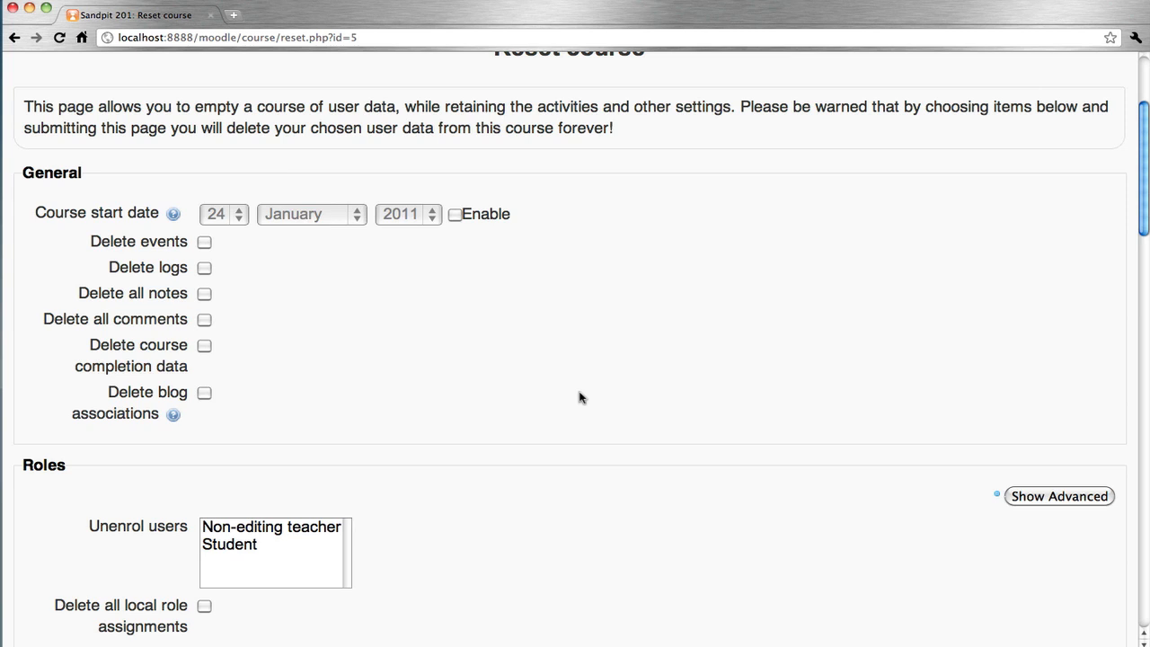
pyautogui.moveTo(207, 248)
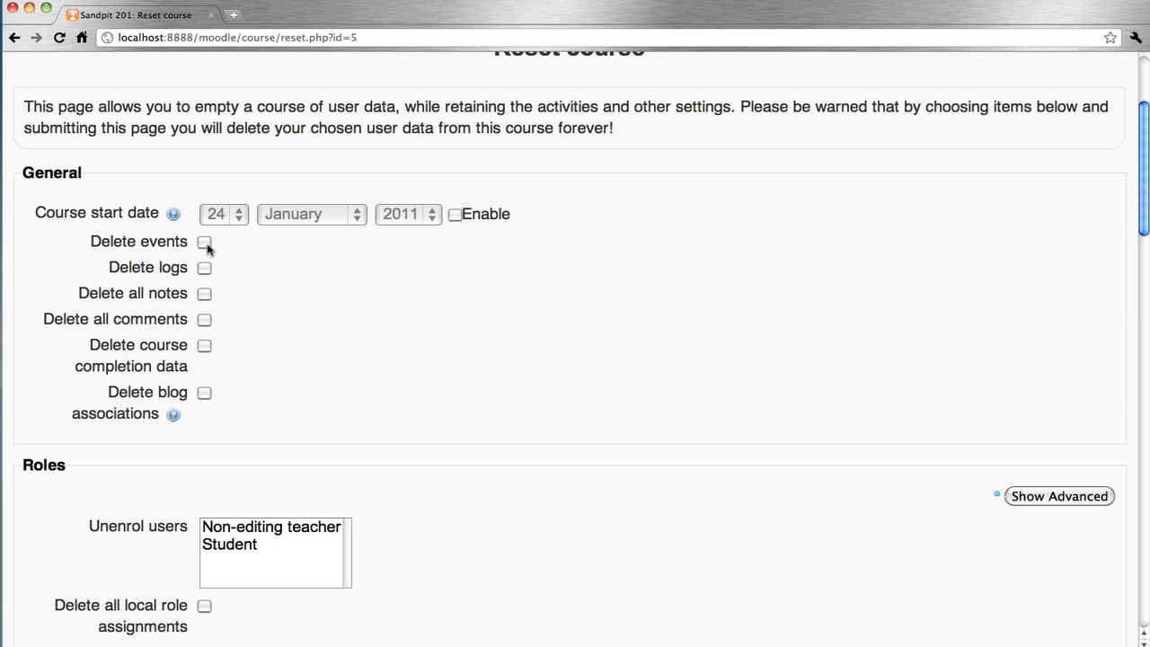
pyautogui.click(205, 241)
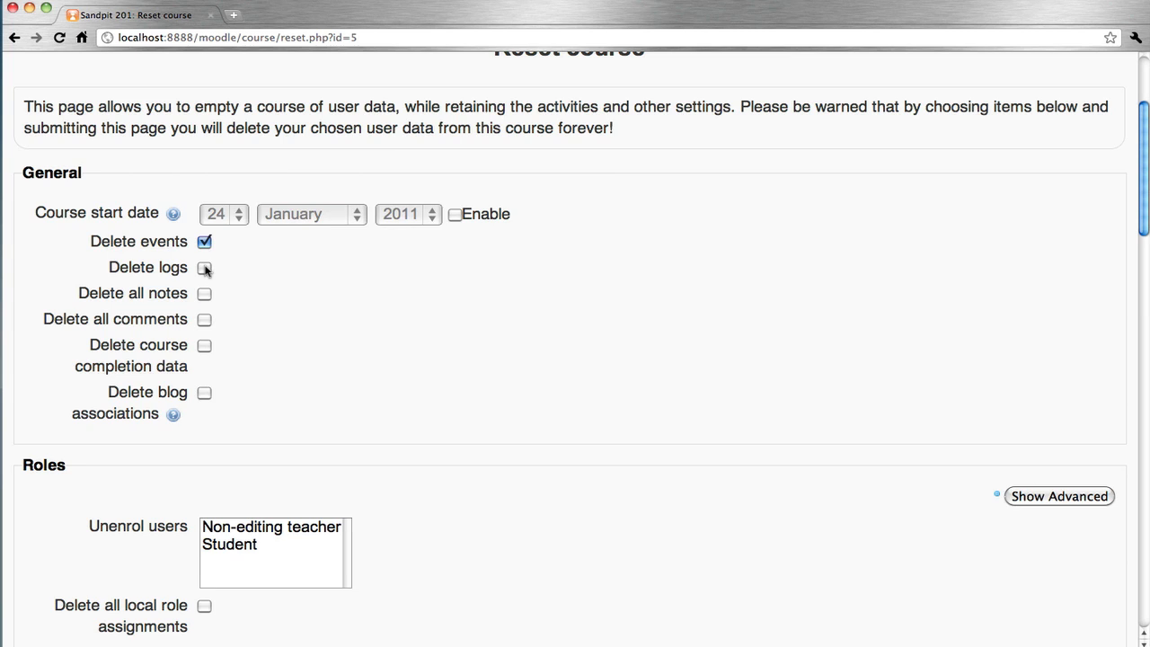
pyautogui.click(205, 293)
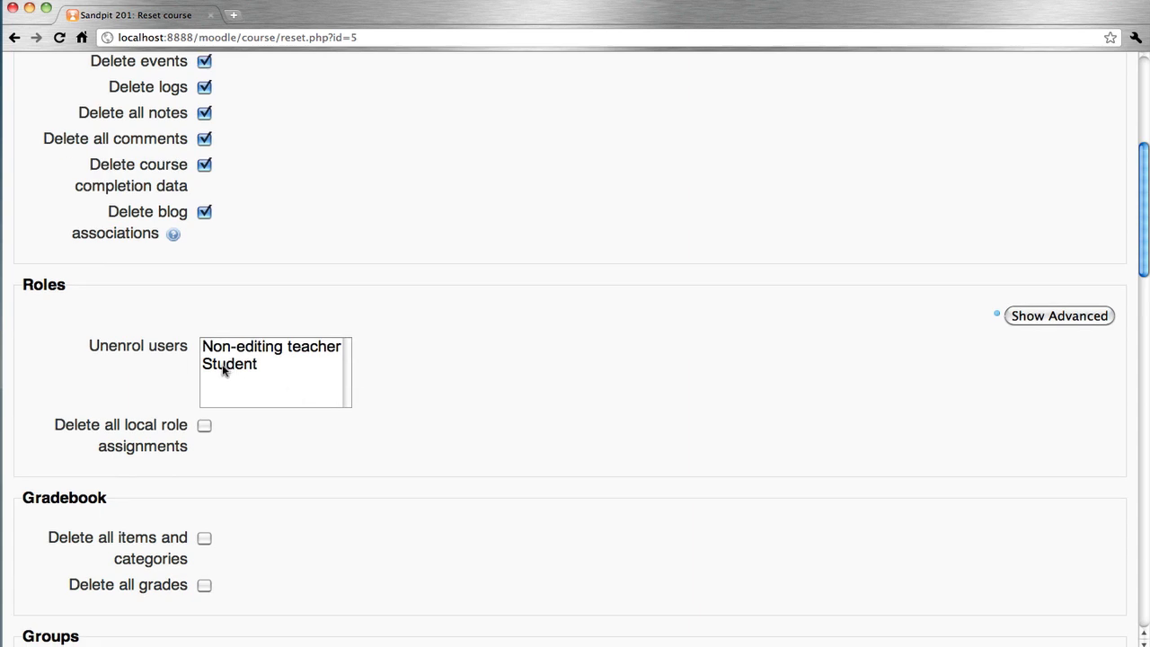
# Choose Student under Unenrol users and tick Delete all local role assignments, then move down to the activity options
pyautogui.click(230, 363)
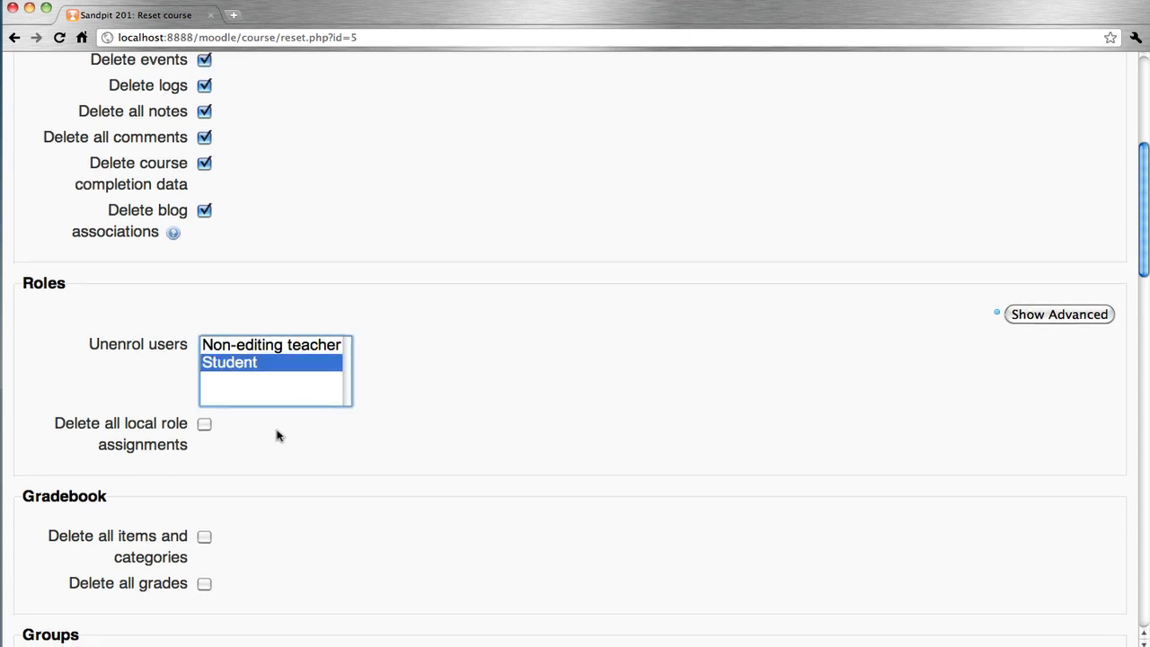
pyautogui.click(205, 424)
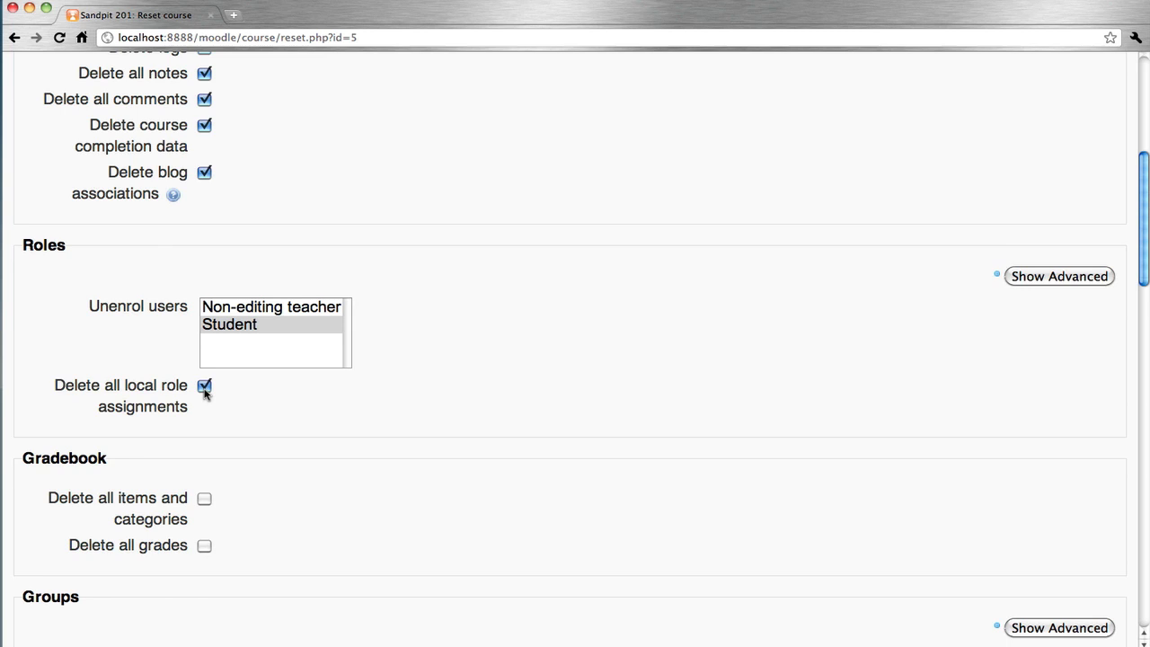
pyautogui.scroll(-3)
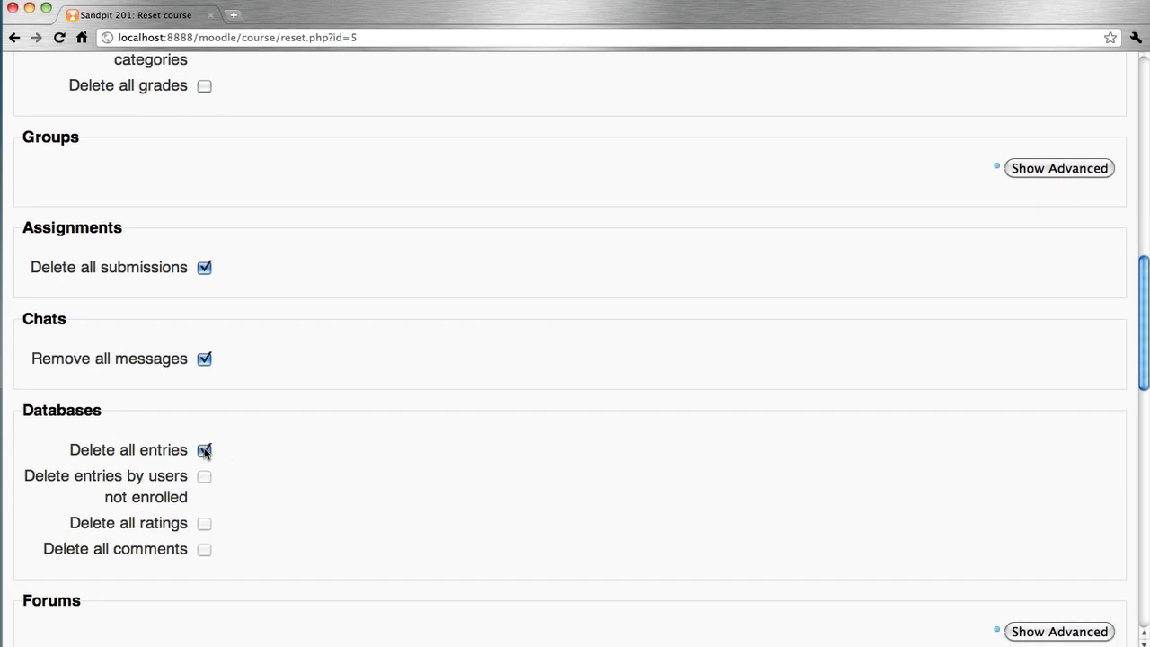
pyautogui.scroll(-3)
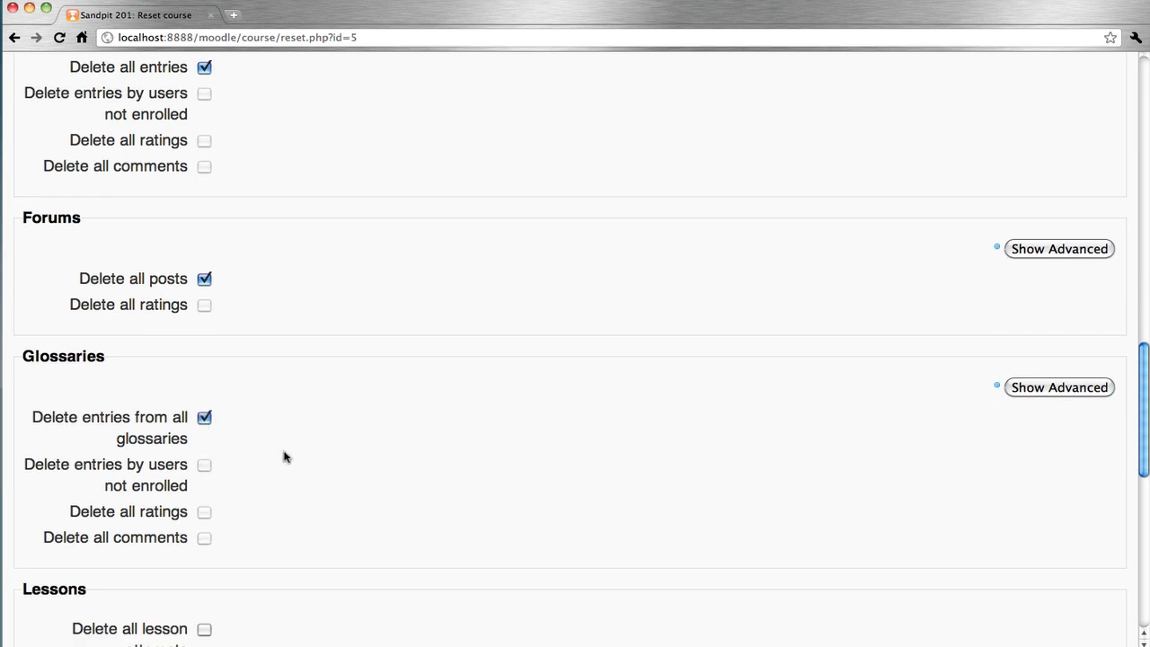
pyautogui.scroll(-3)
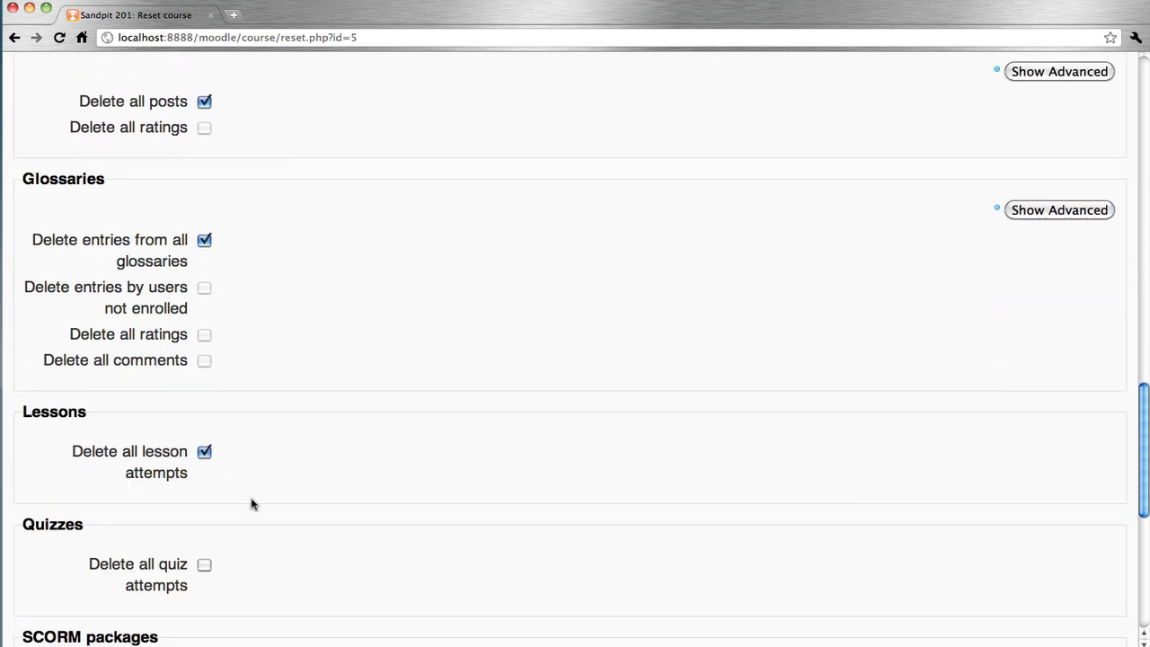
pyautogui.scroll(-3)
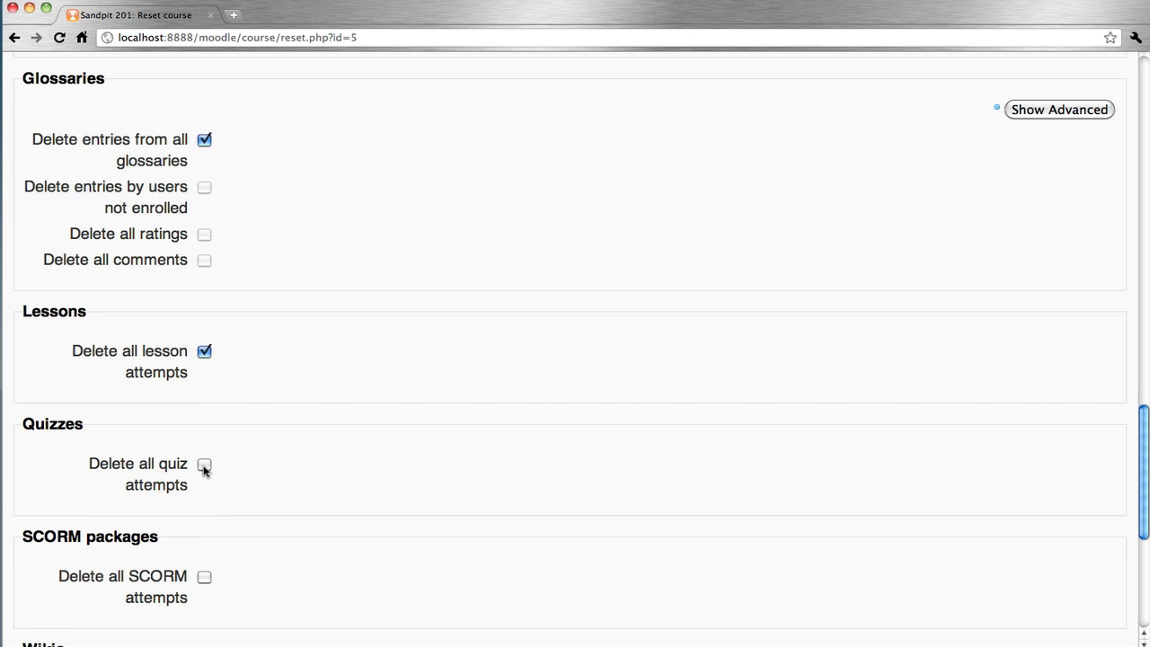
# Tick Delete all quiz attempts, Remove all wiki tags and Delete all wiki comments
pyautogui.click(205, 465)
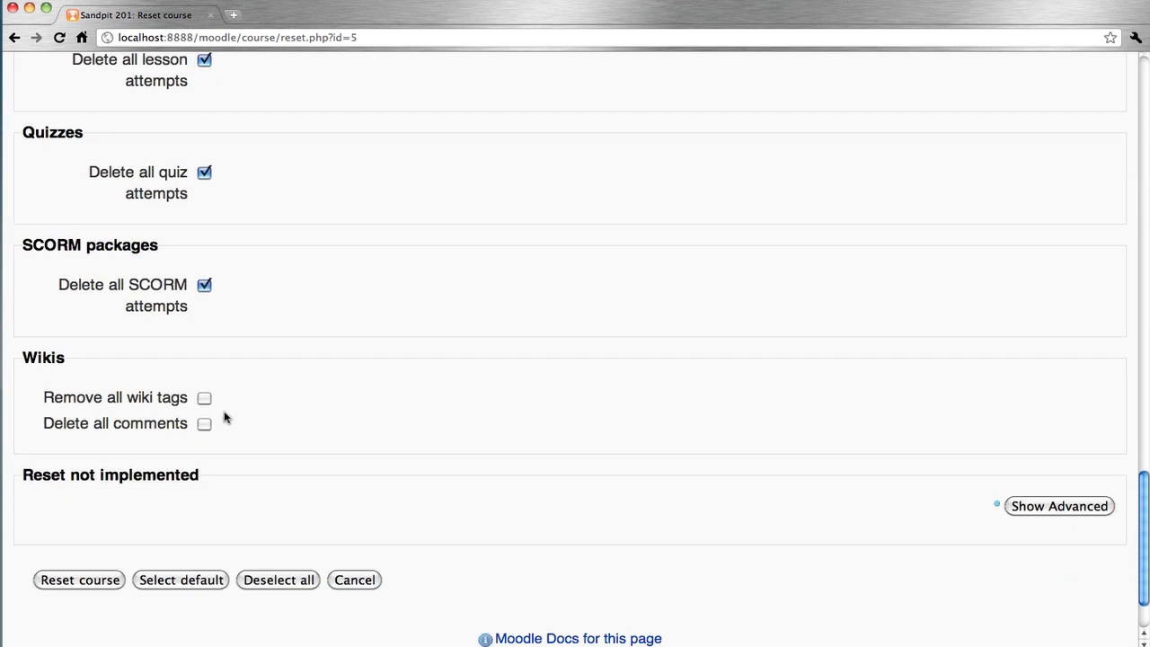
pyautogui.click(205, 397)
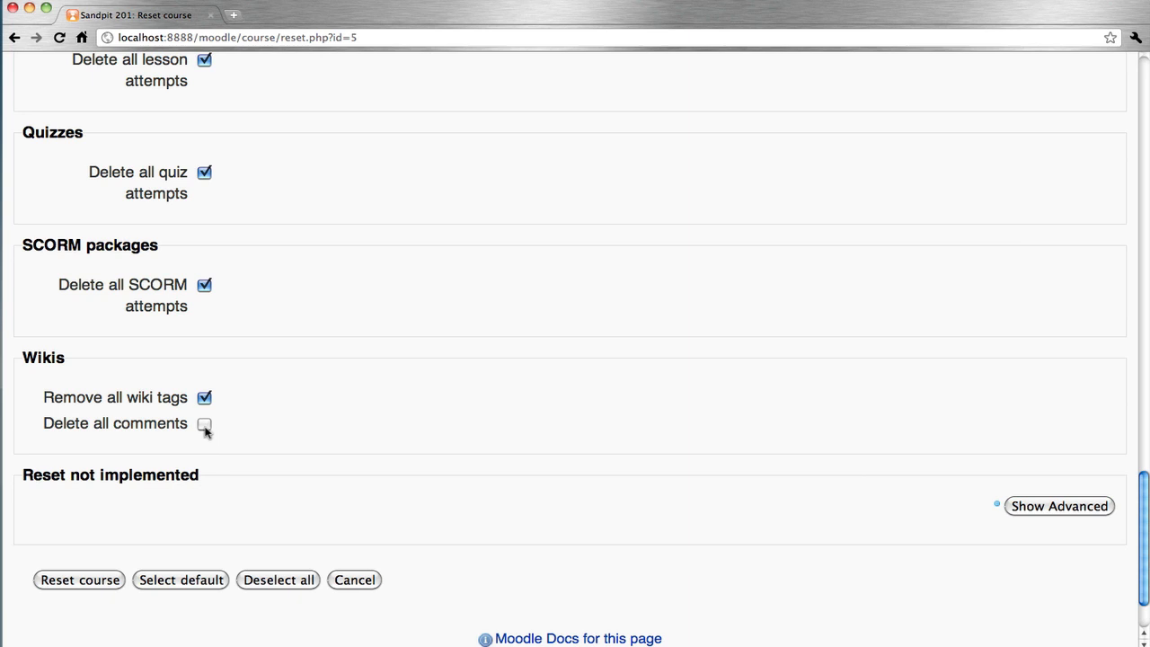
pyautogui.click(205, 424)
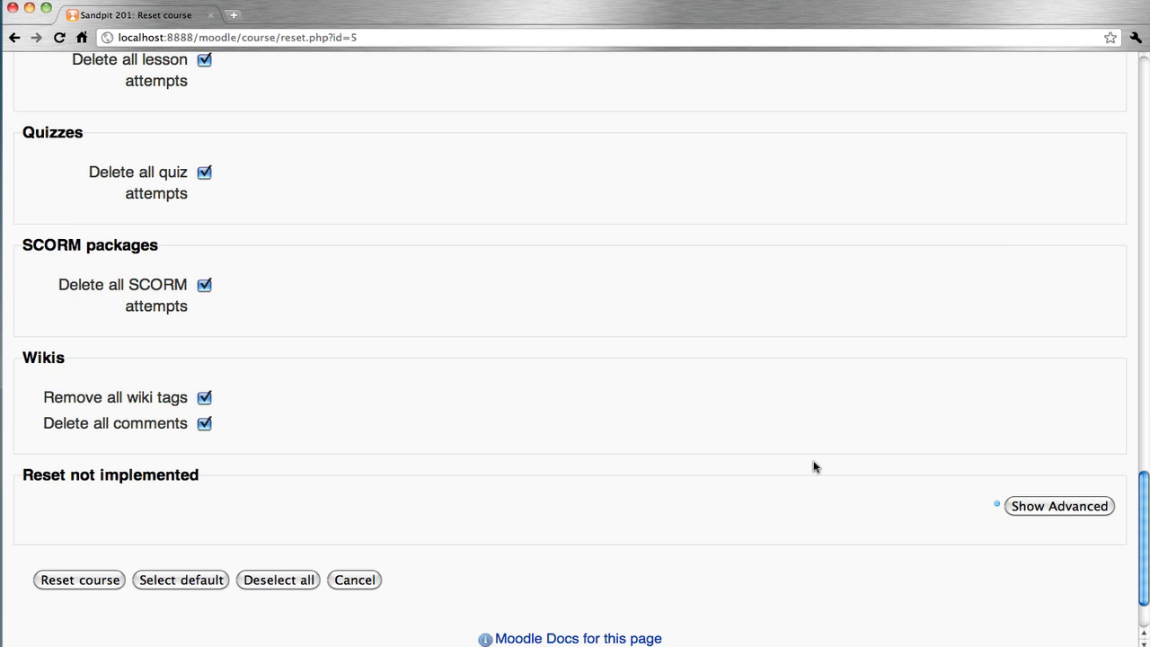
pyautogui.moveTo(478, 529)
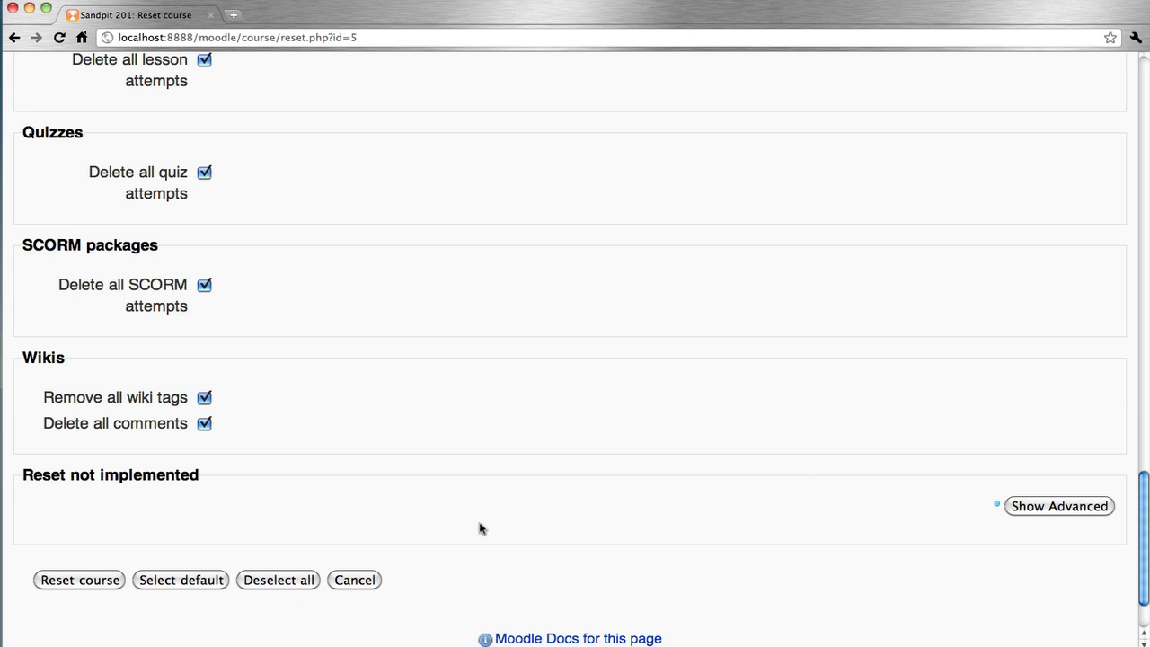
pyautogui.moveTo(79, 579)
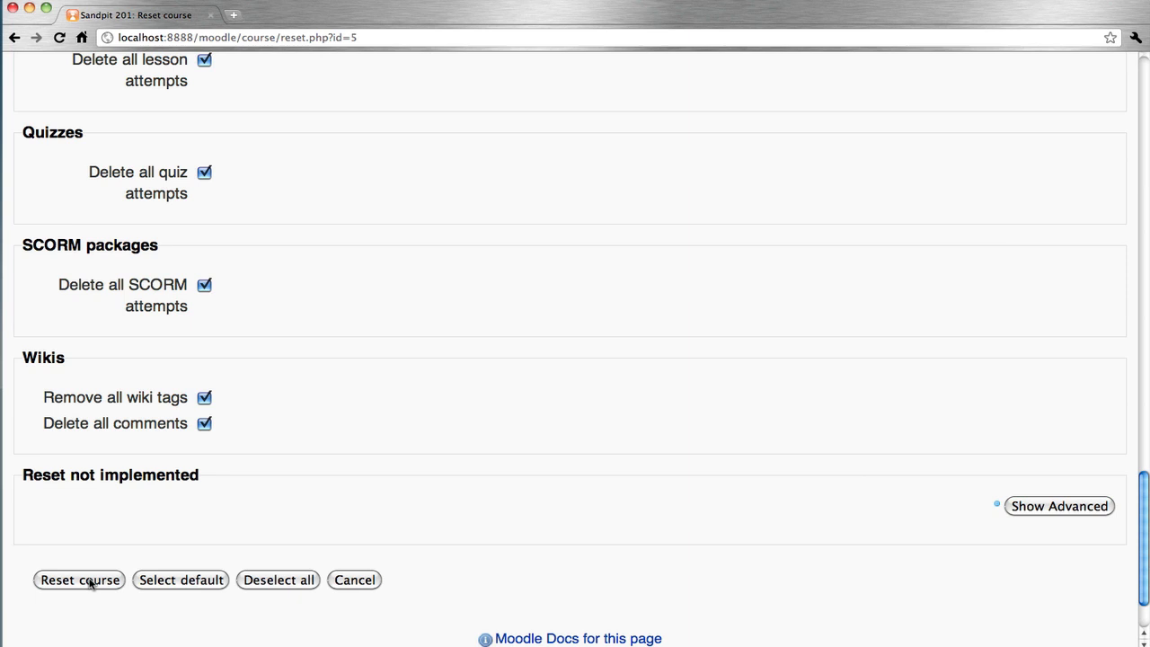
# Run the course reset, confirm every item reports OK, and continue back to the Sandpit 201 course page
pyautogui.click(79, 579)
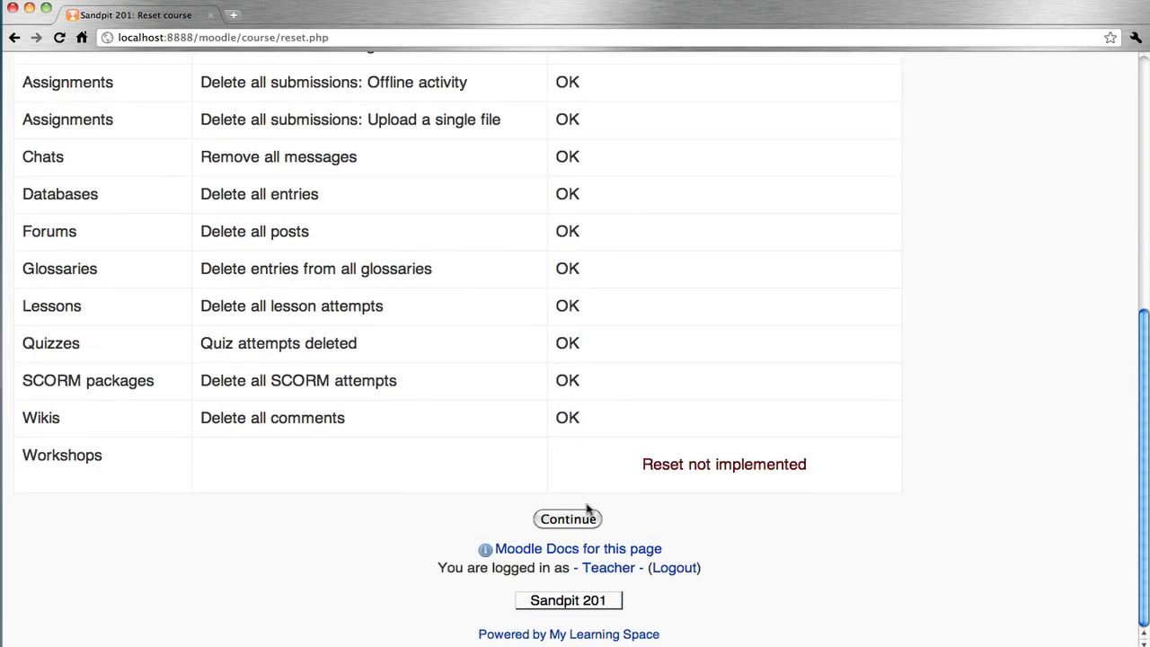
pyautogui.click(568, 518)
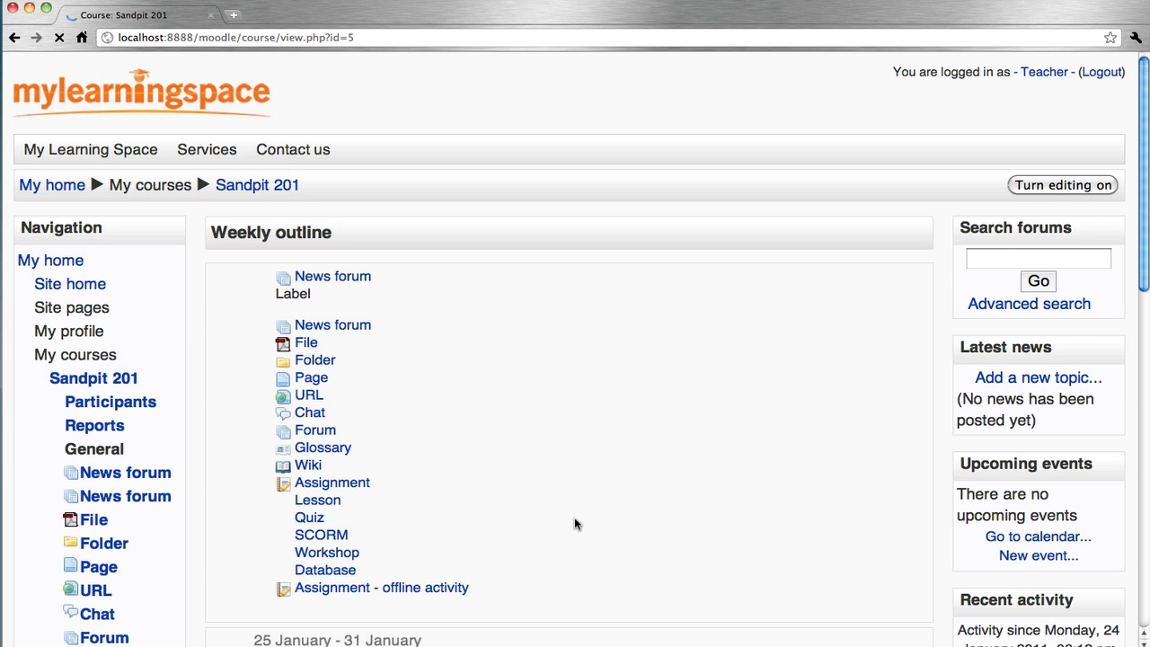